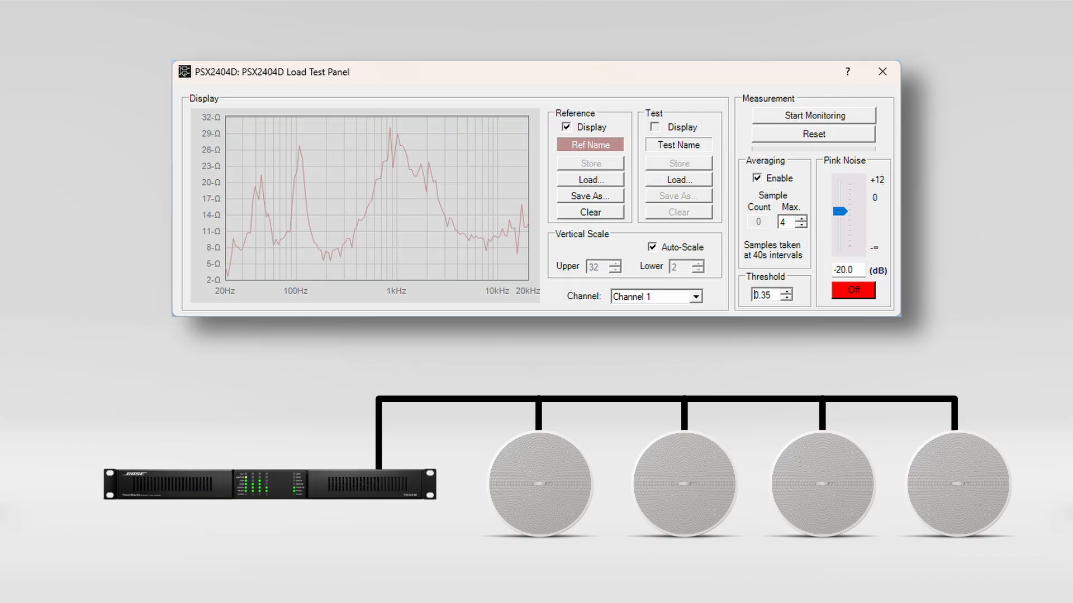
- Open Measure Load for the amplifier's Out 1 block, bringing up the PSX2404D Load Test Panel
left_click(813, 115)
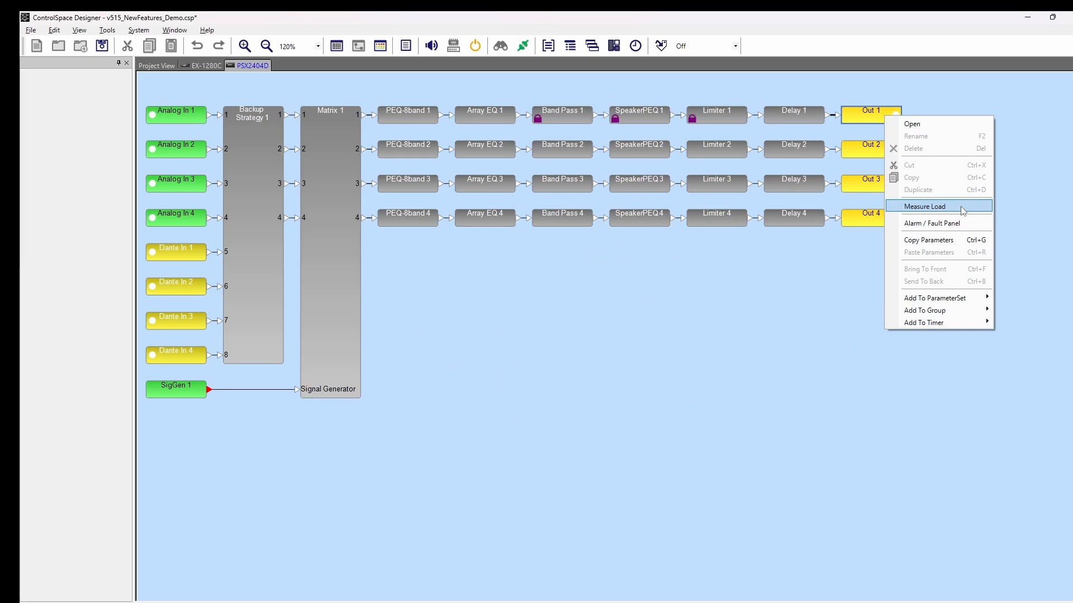
left_click(923, 206)
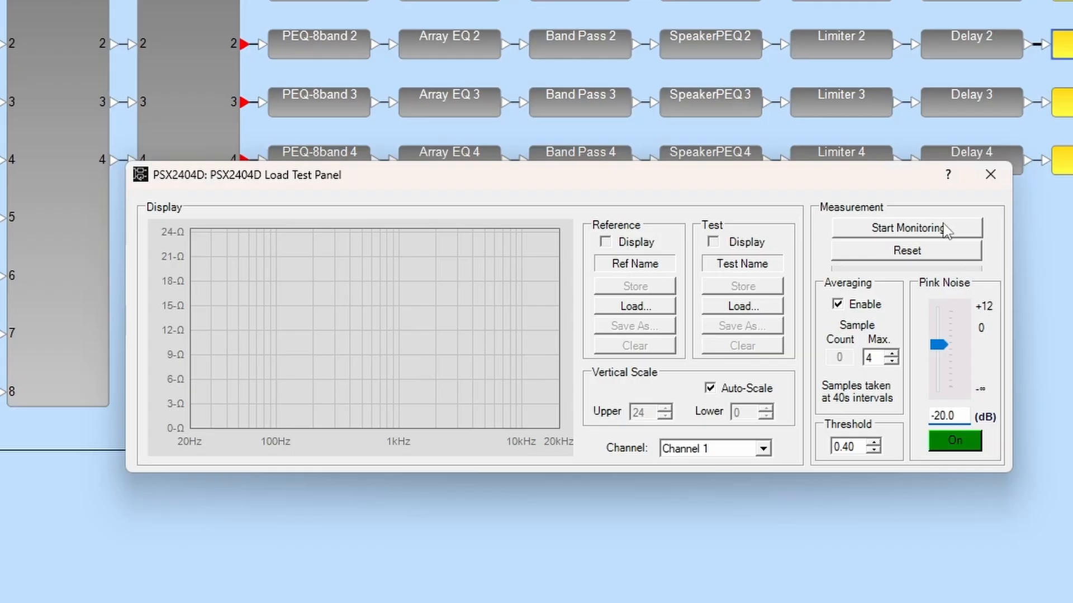
- Start monitoring Channel 1's load impedance with pink noise on
left_click(907, 228)
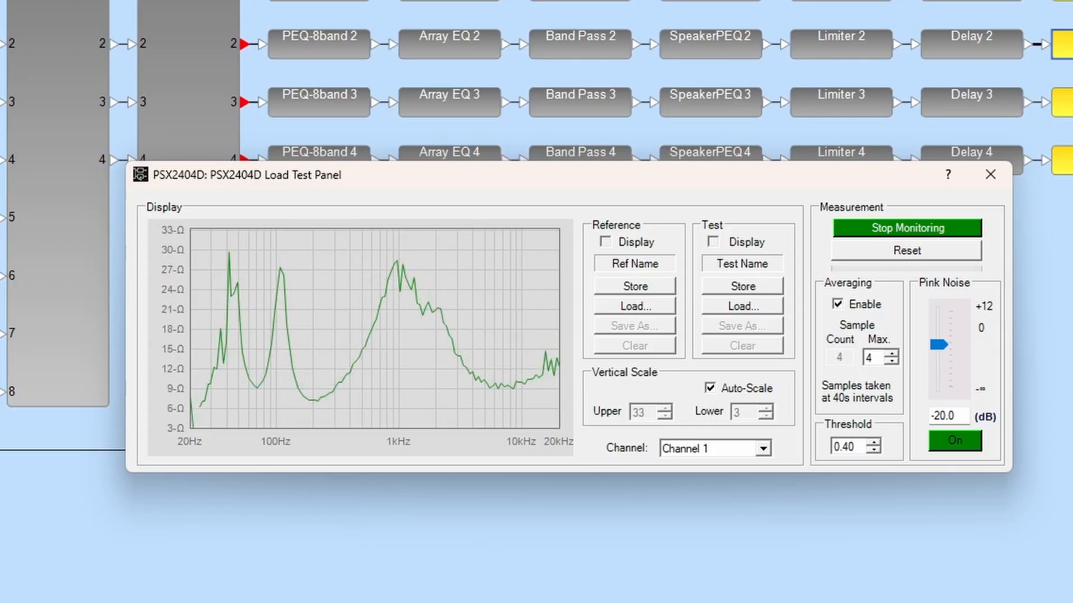
mouse_move(940, 391)
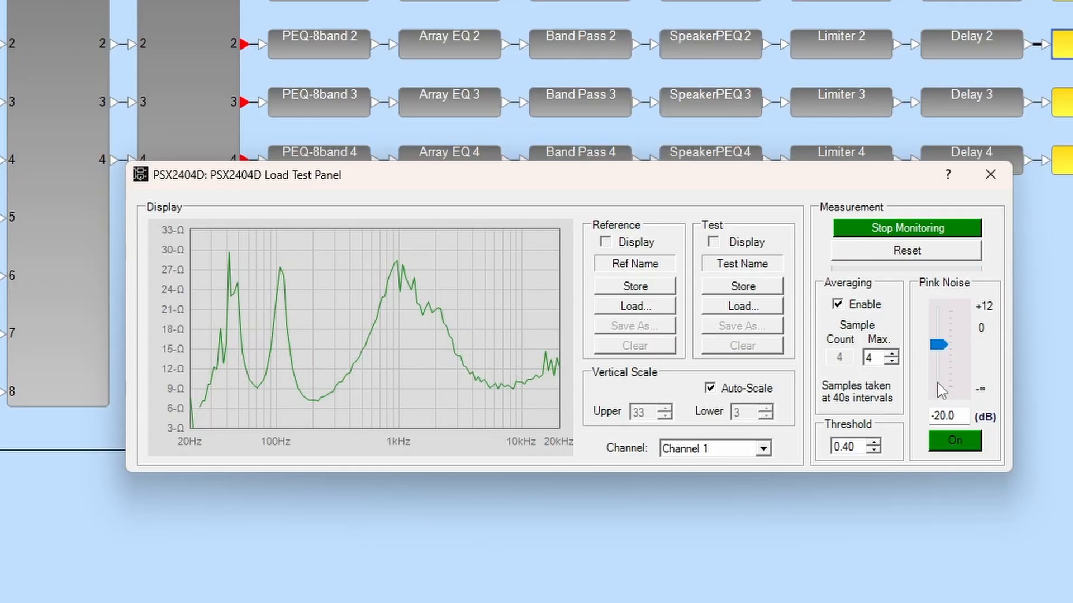
mouse_move(951, 450)
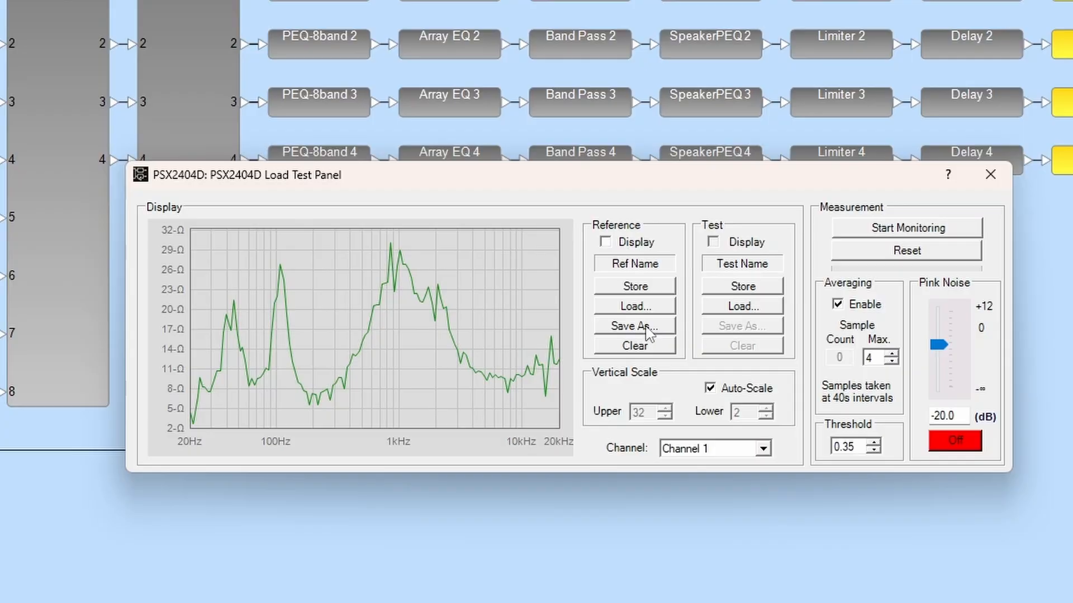
- Store Channel 1's measured curve as the red reference and start a fresh monitoring run
left_click(604, 242)
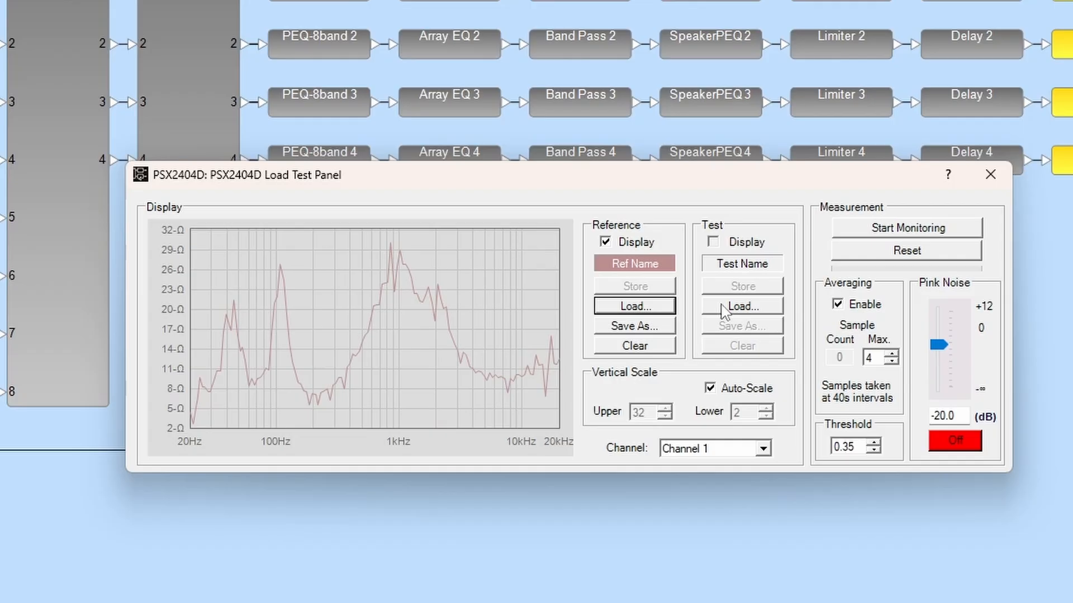
mouse_move(859, 290)
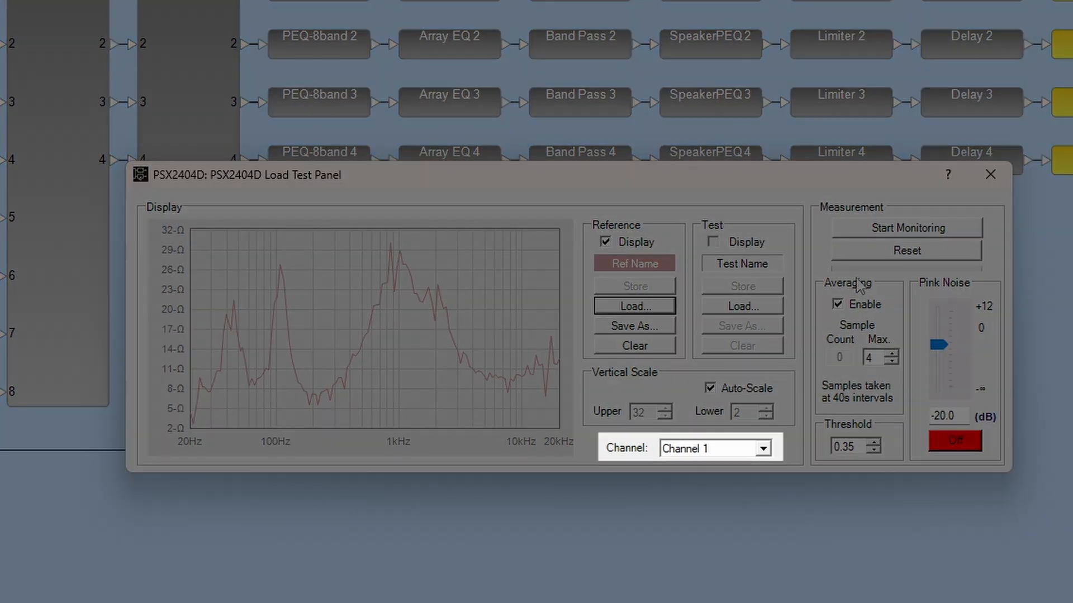
left_click(907, 228)
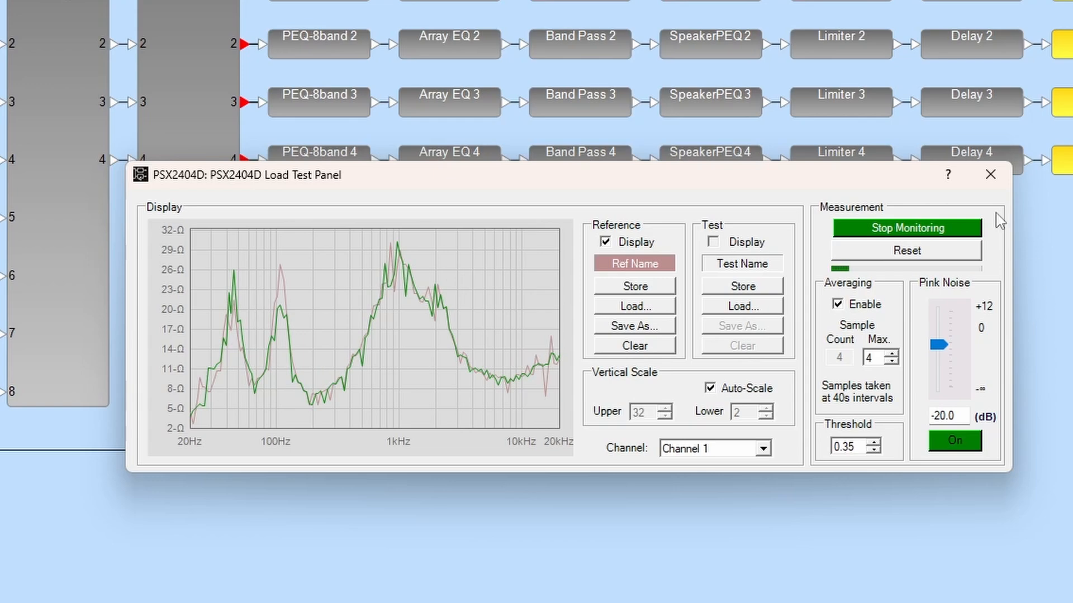
mouse_move(952, 238)
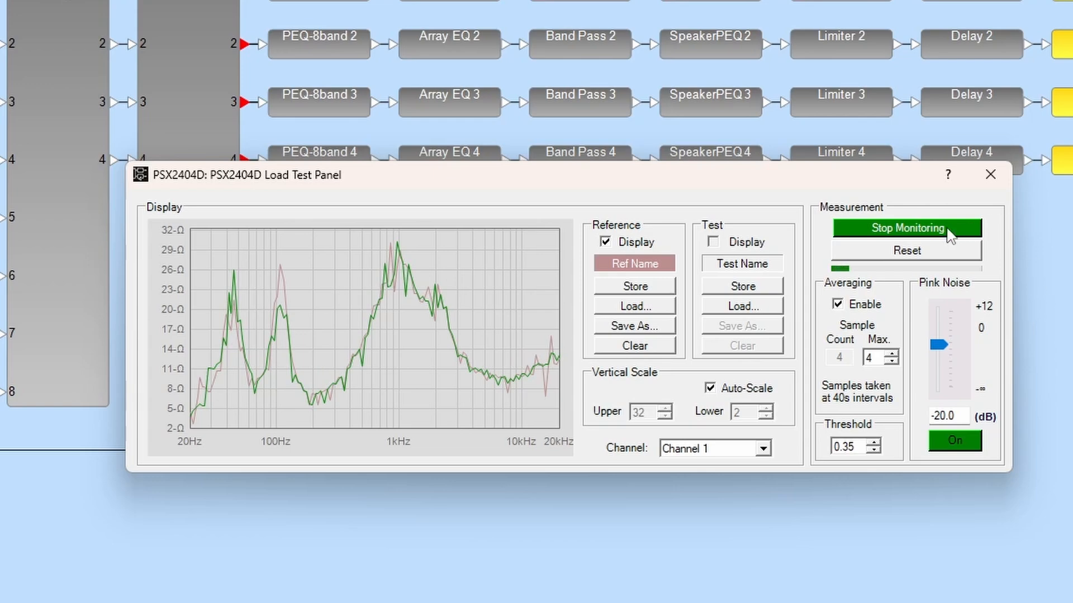
- Stop monitoring and turn pink noise off, leaving the green test curve over the red reference
left_click(908, 228)
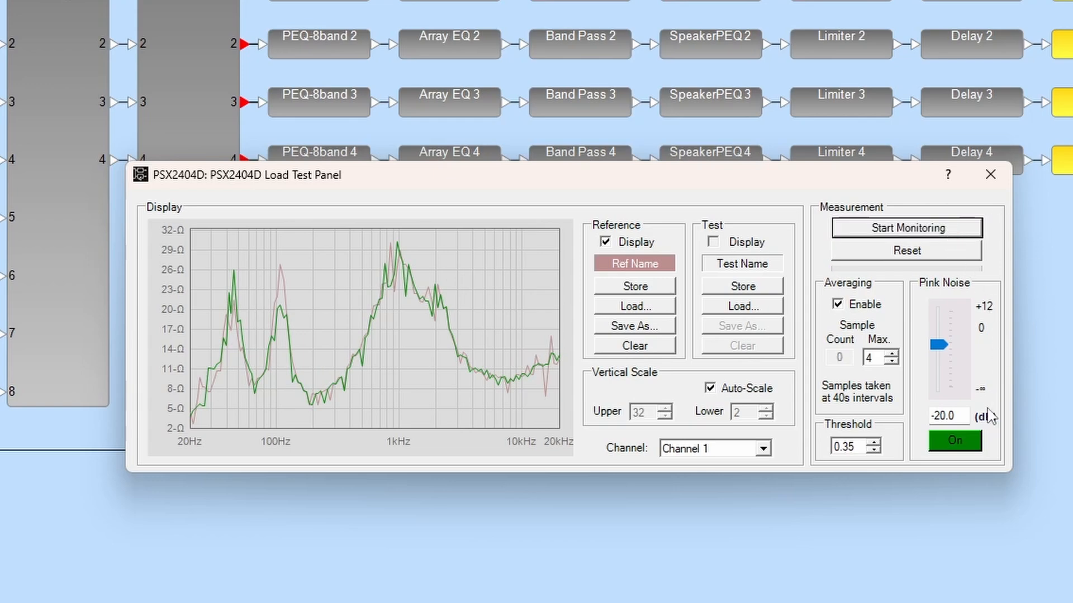
left_click(954, 441)
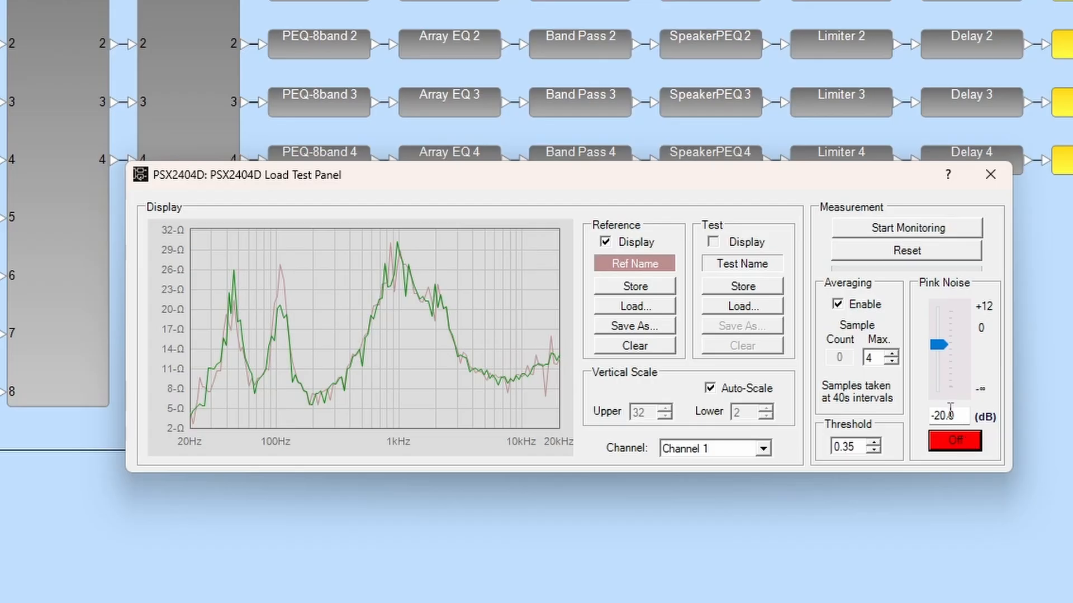